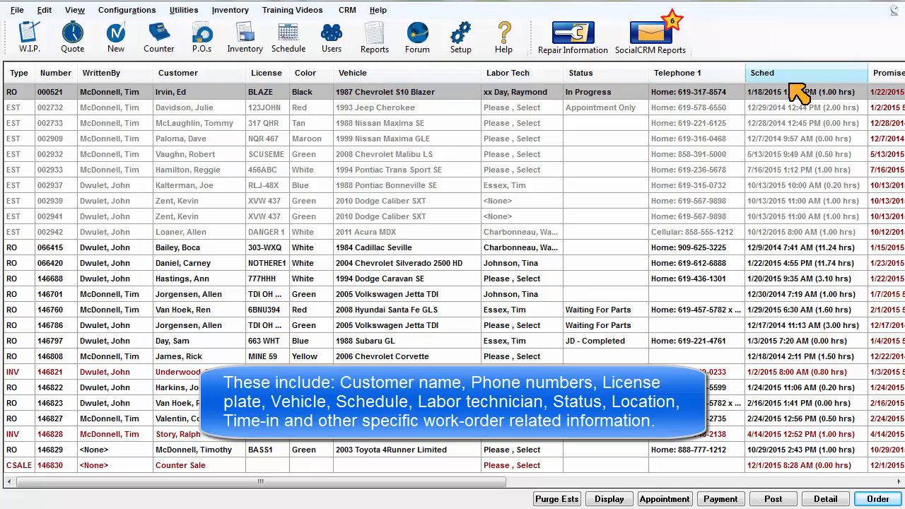
mouse_move(635, 159)
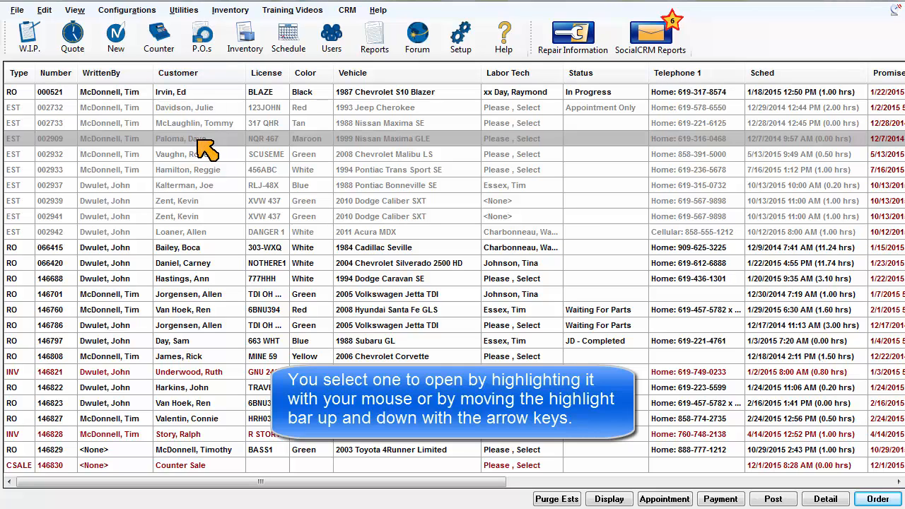
Step: Select the 1999 Nissan Maxima GLE order, then sort by Customer A-Z and reverse to Z-A
click(198, 155)
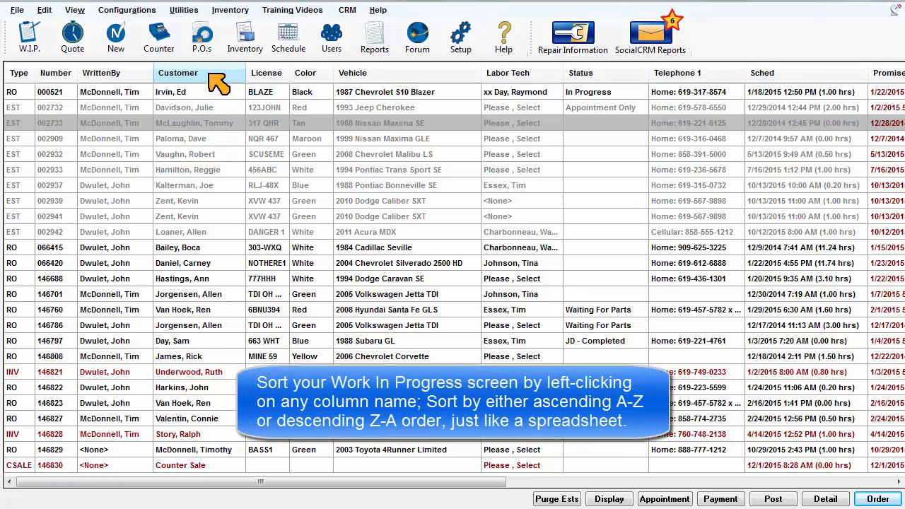
click(179, 73)
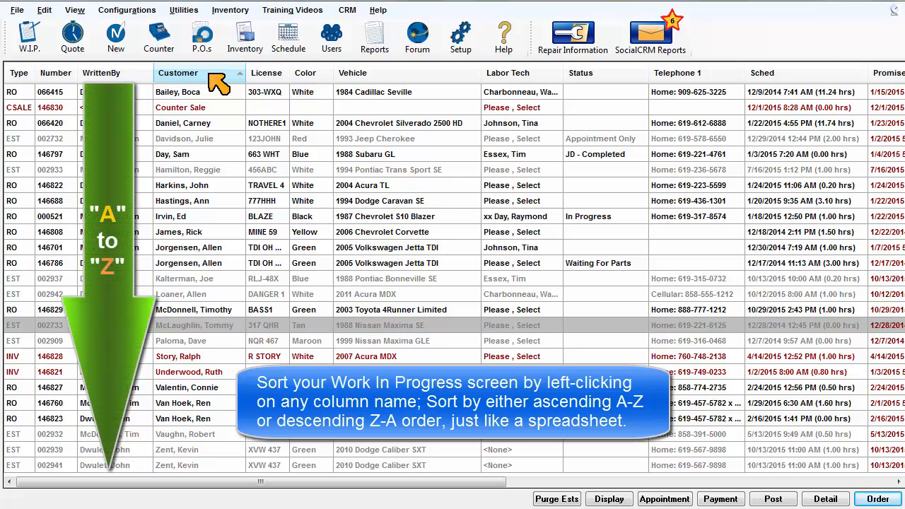
click(178, 73)
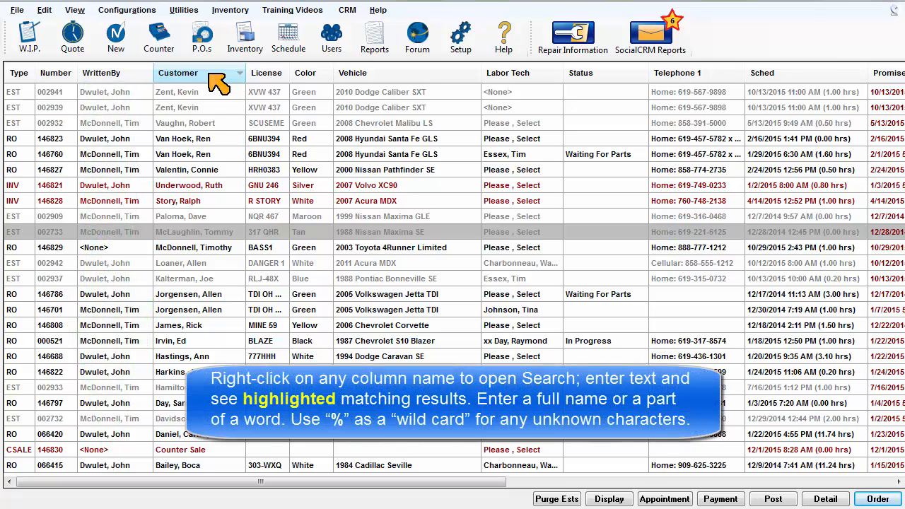
mouse_move(267, 81)
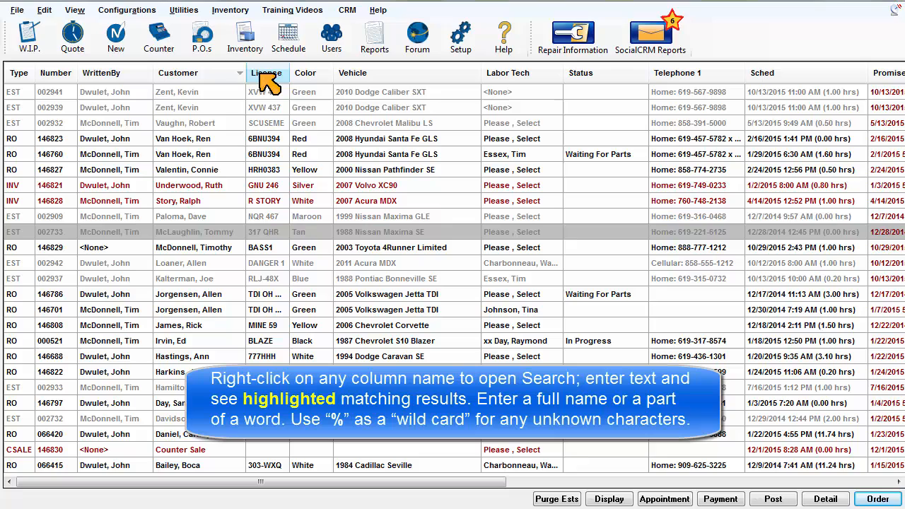
Step: Search the License column for plate BAS51, highlighting the 2003 Toyota 4Runner Limited order
right_click(266, 73)
text(BASS1)
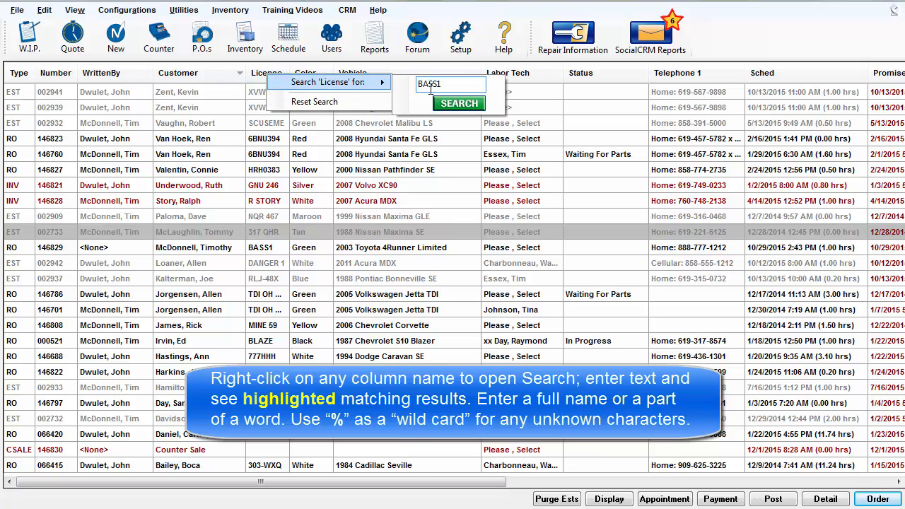
click(458, 103)
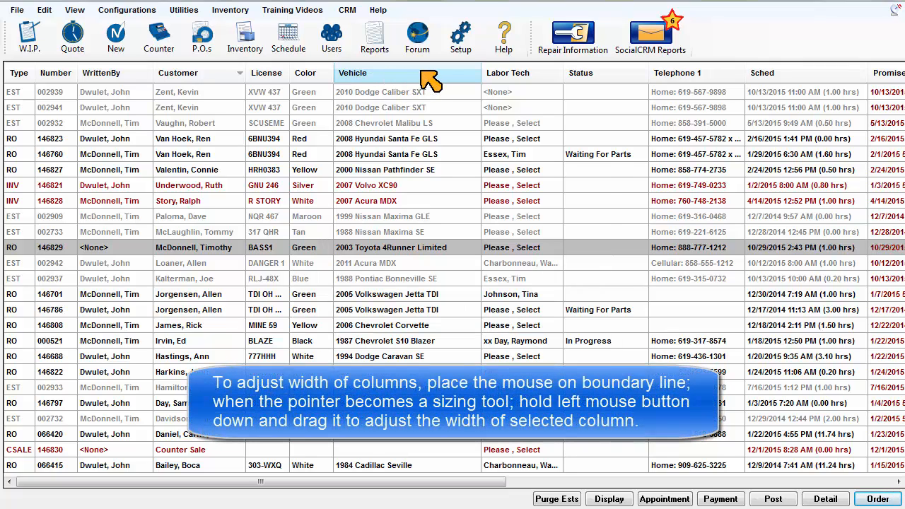
mouse_move(478, 74)
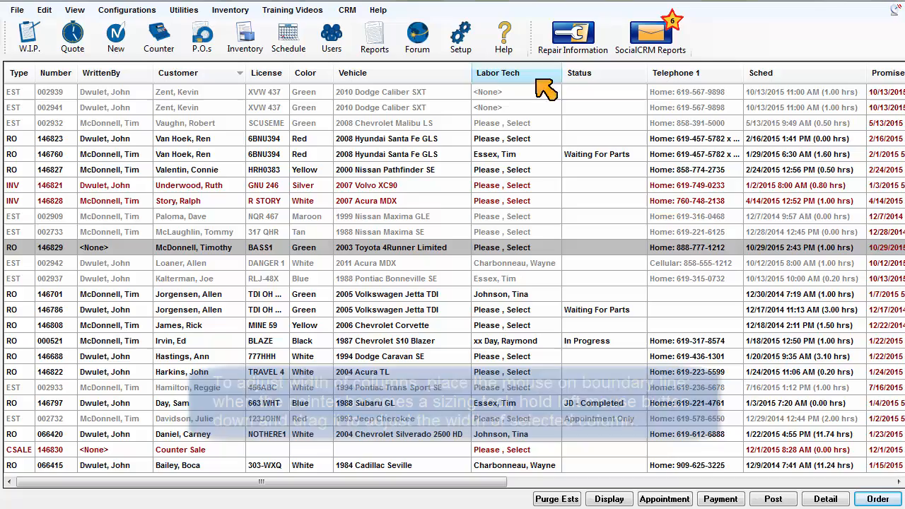
click(498, 73)
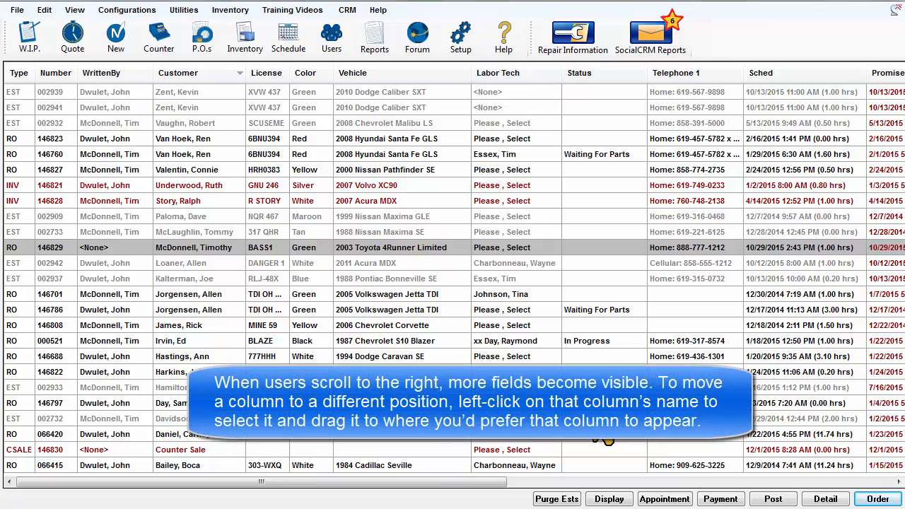
scroll(right, 3)
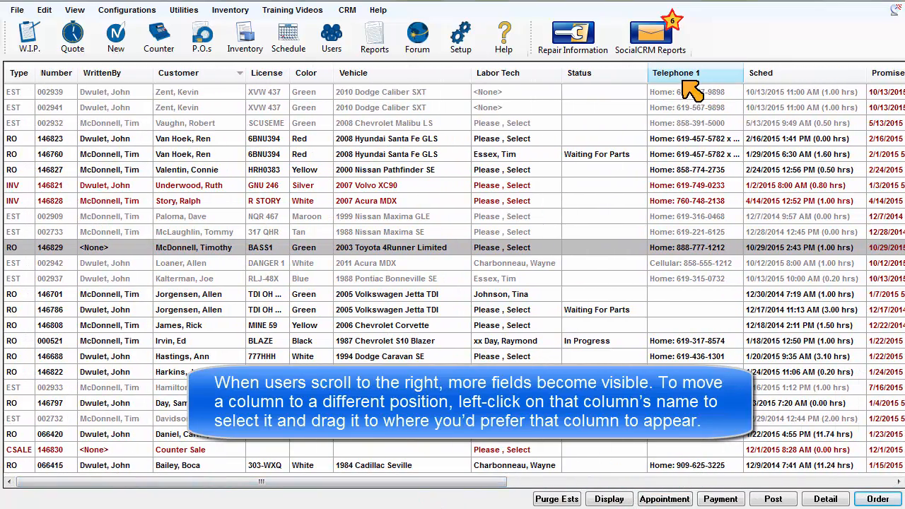
Step: Drag the Telephone 1 column to sit directly after Customer, ahead of License
click(696, 74)
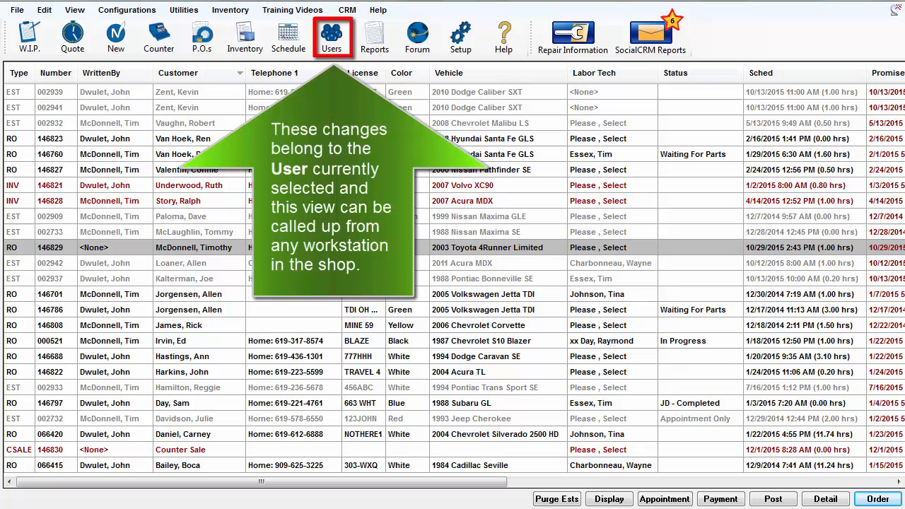
click(331, 36)
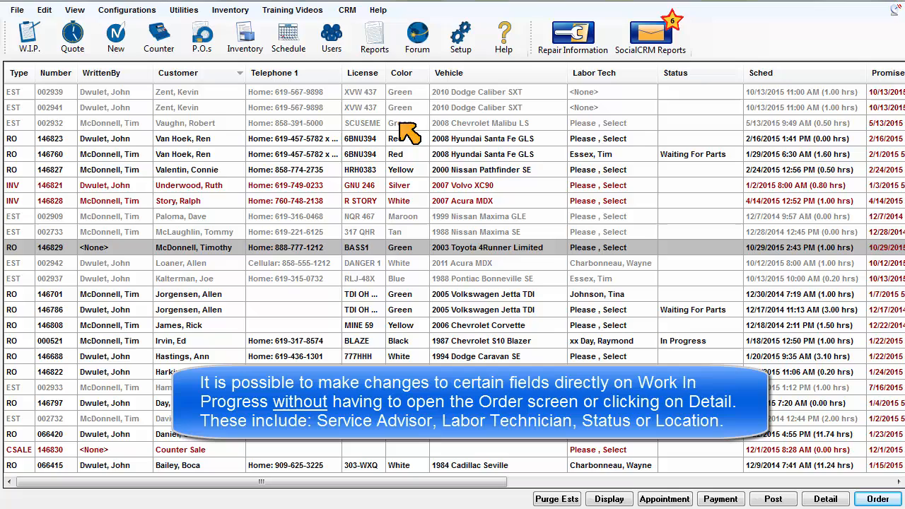
mouse_move(338, 186)
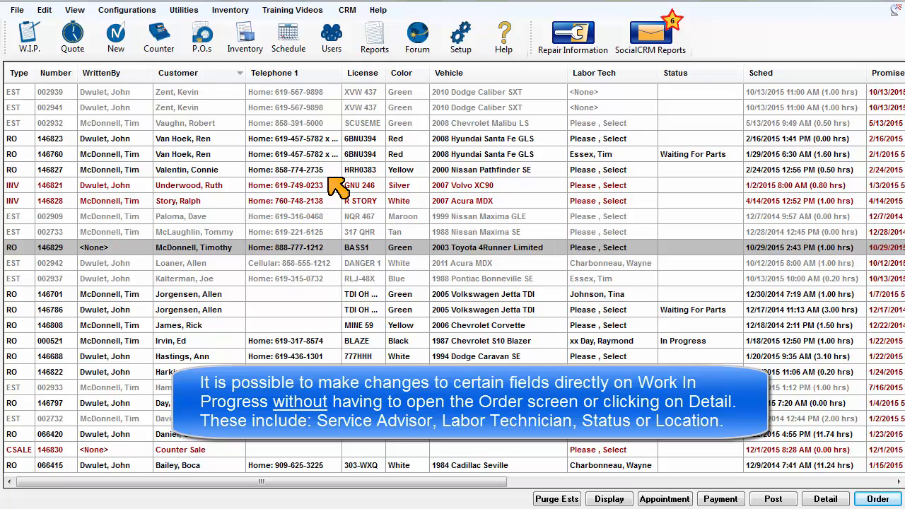
mouse_move(496, 201)
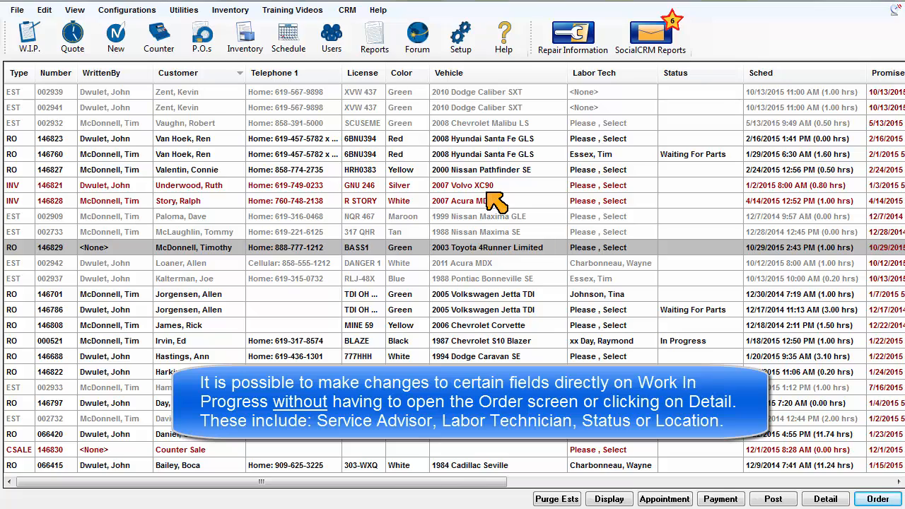
mouse_move(155, 254)
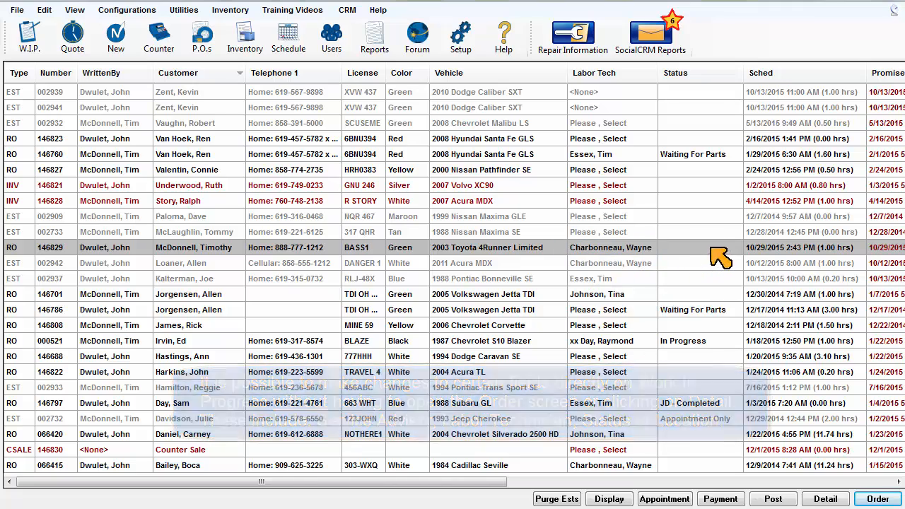
Step: Choose Waiting For Parts from the status list of order 146829
click(719, 247)
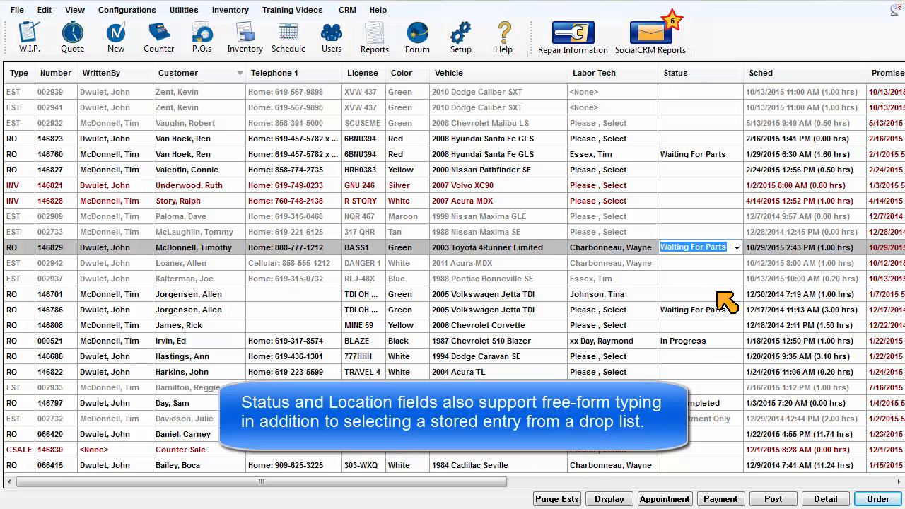
mouse_move(720, 290)
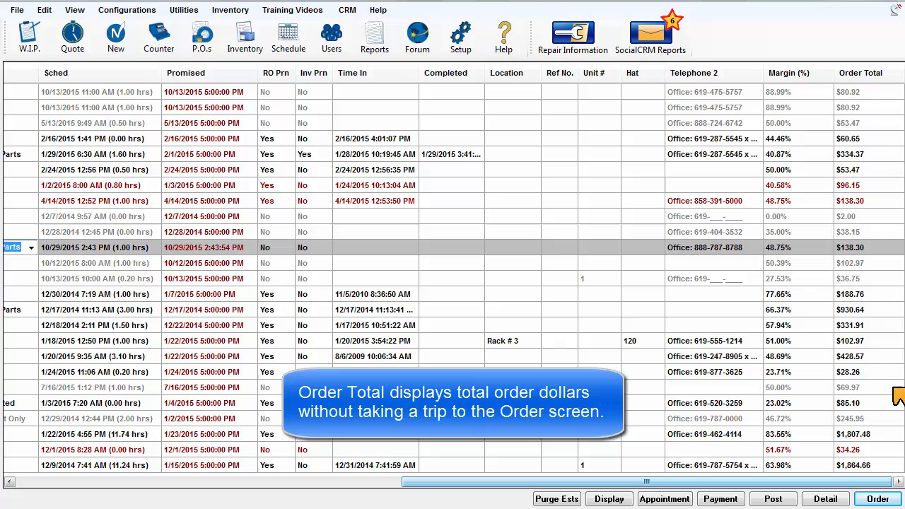
Step: Sort by Order Total, reverse to largest first, then sort by Margin % lowest first
click(860, 73)
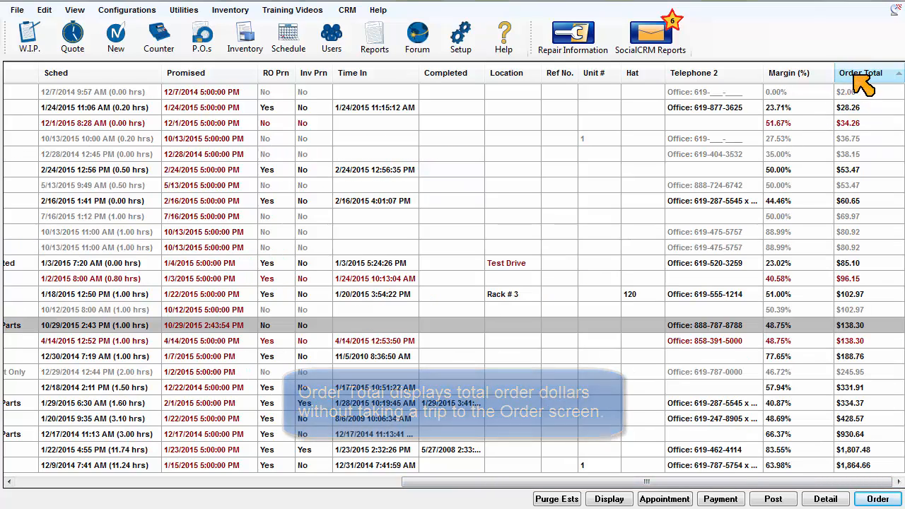
click(786, 74)
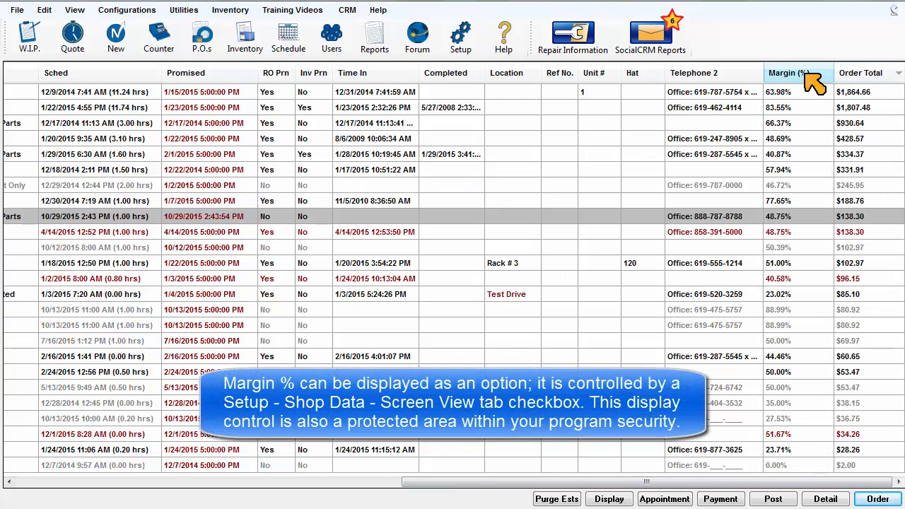
click(783, 74)
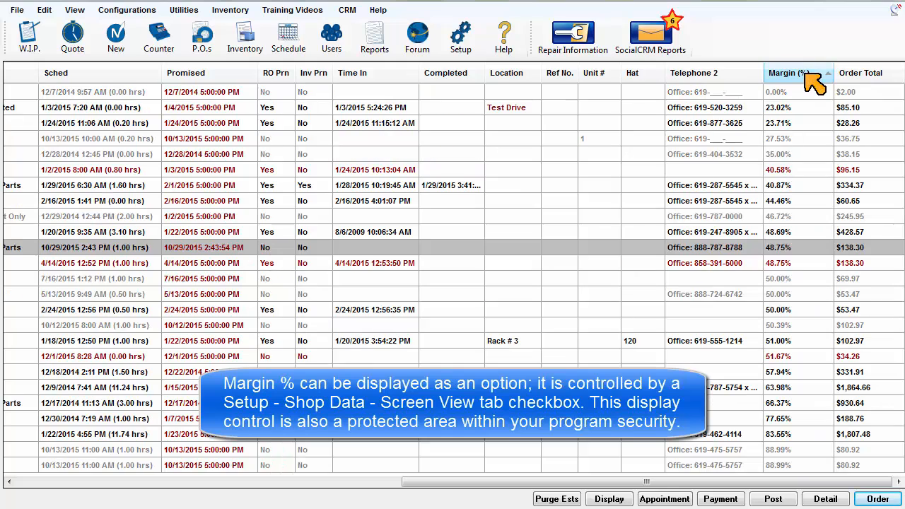